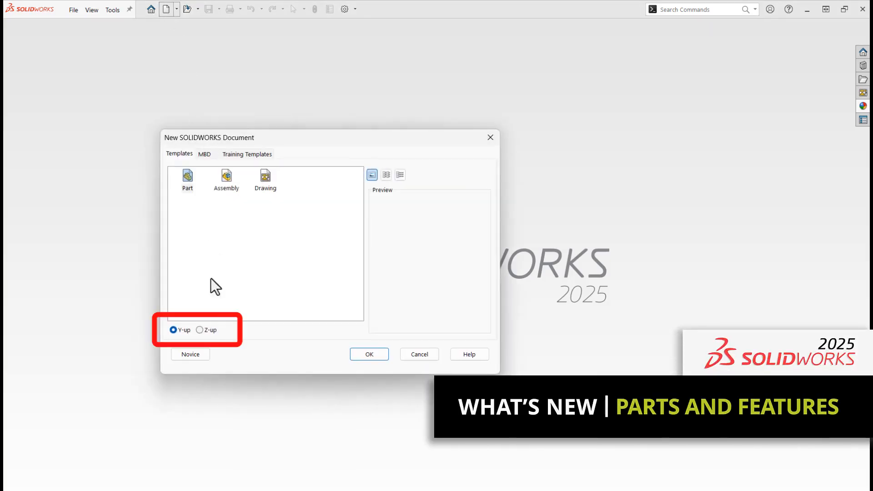
Create a new Z-up part document, then open the washer part PM009494
{"action": "left_click", "coordinate": [199, 330]}
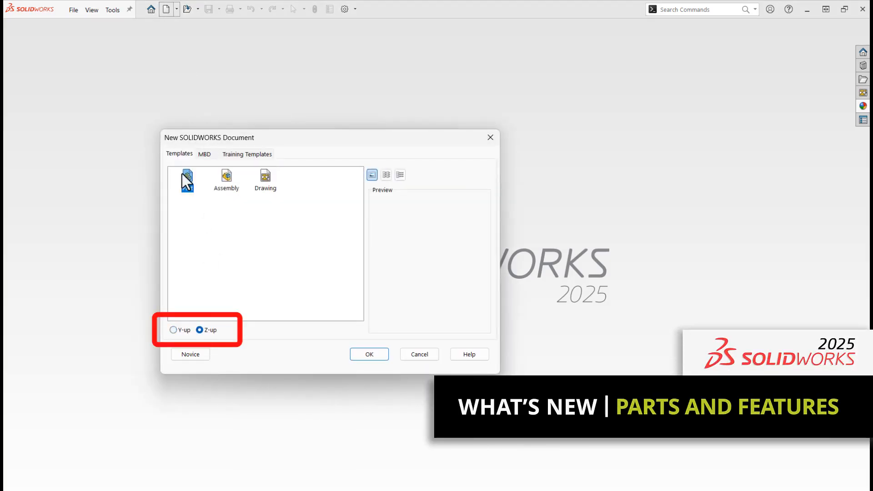
{"action": "left_click", "coordinate": [368, 354]}
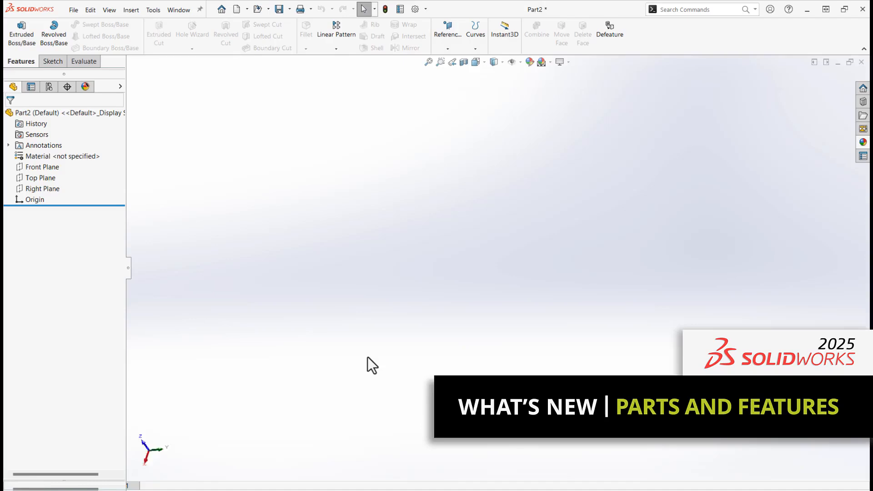
{"action": "left_click", "coordinate": [41, 177]}
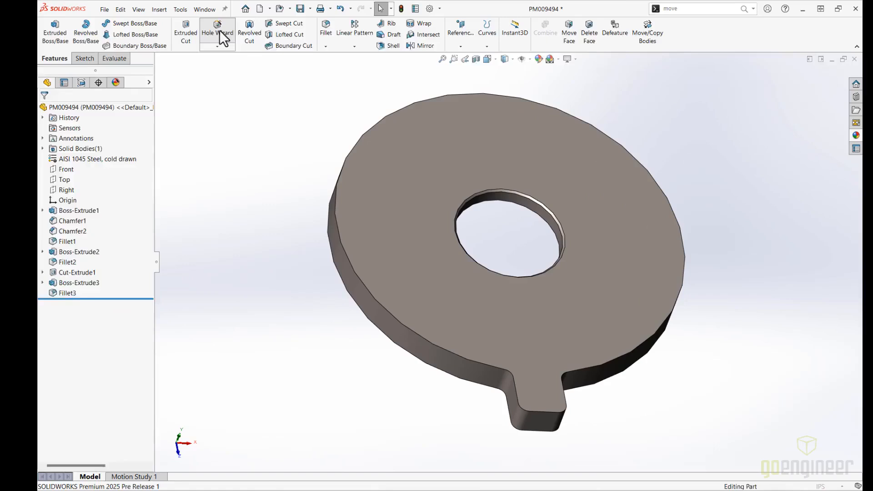
Place a tapped Hole Wizard point and circularly pattern it into six positions around the center
{"action": "left_click", "coordinate": [217, 27]}
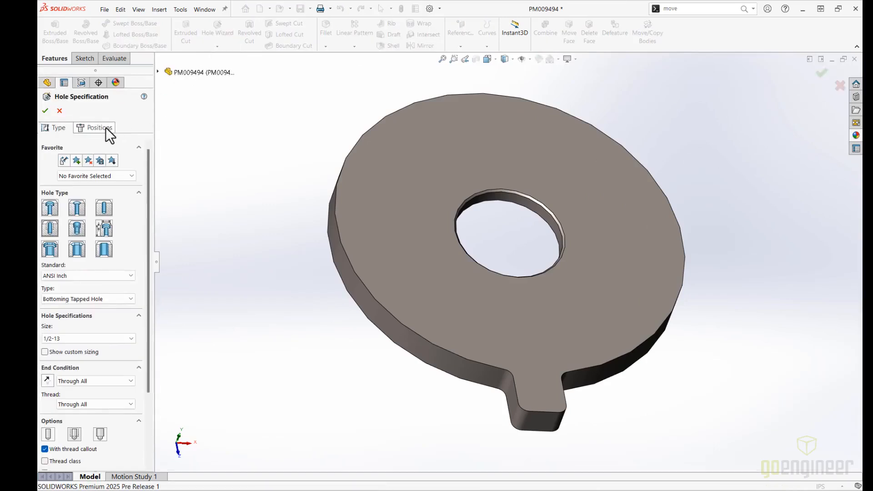
{"action": "left_click", "coordinate": [99, 128]}
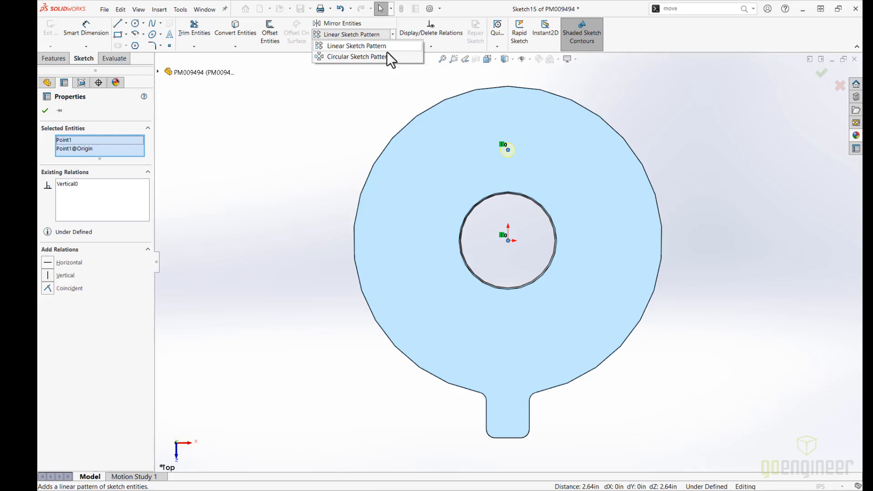
{"action": "left_click", "coordinate": [358, 57]}
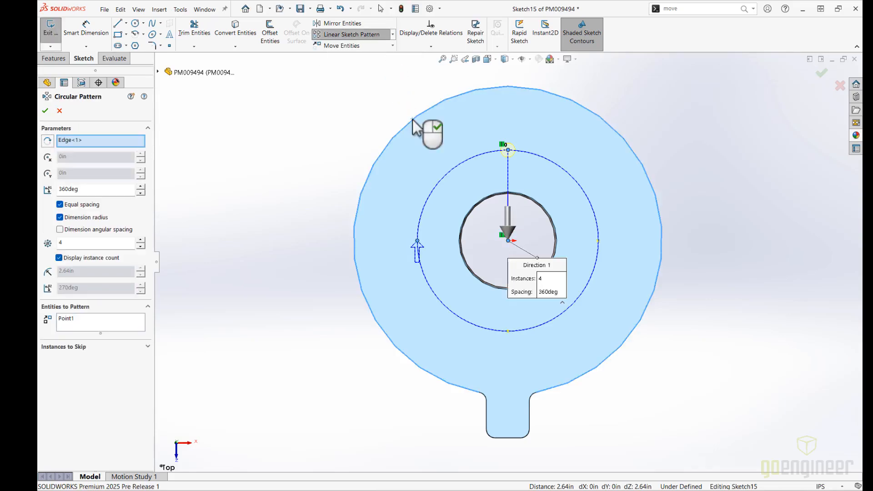
{"action": "left_click", "coordinate": [140, 240]}
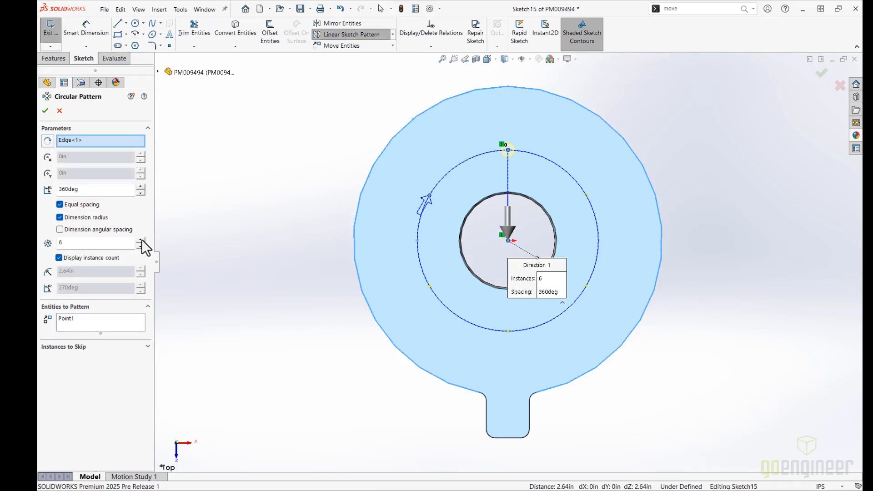
{"action": "left_click", "coordinate": [45, 110]}
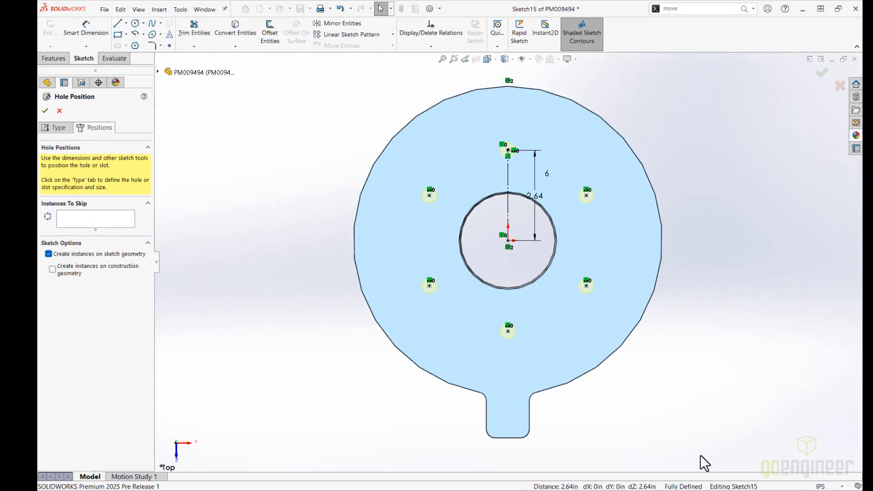
{"action": "left_click", "coordinate": [45, 111]}
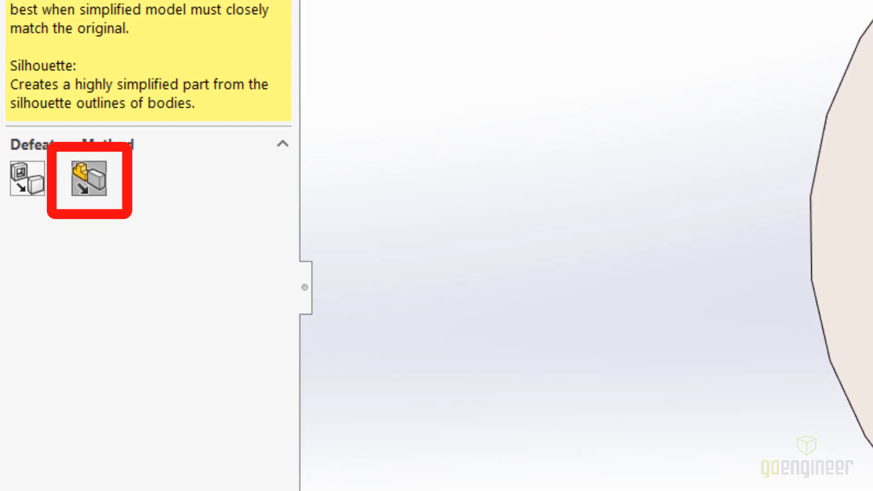
Start simplifying the part with the Silhouette defeature method
{"action": "left_click", "coordinate": [88, 179]}
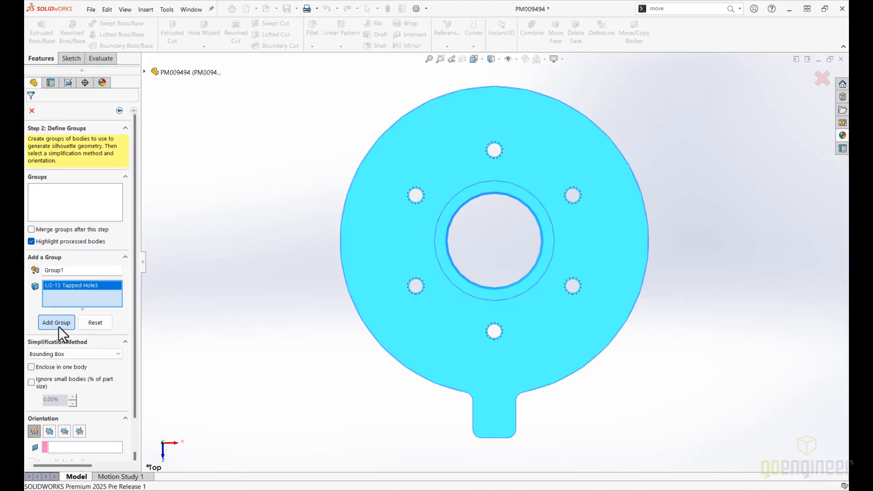
Add the body as a group, preview a Cylinder simplification, then apply Polygon Outline
{"action": "left_click", "coordinate": [56, 323]}
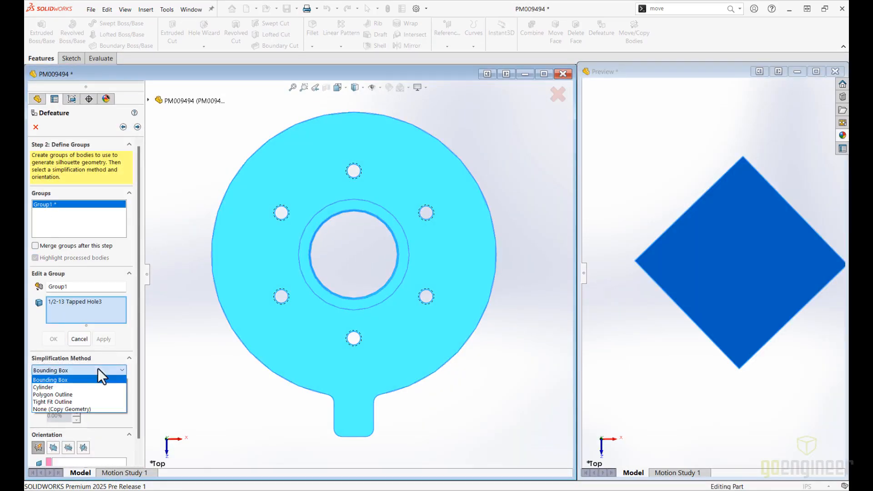
{"action": "left_click", "coordinate": [43, 387]}
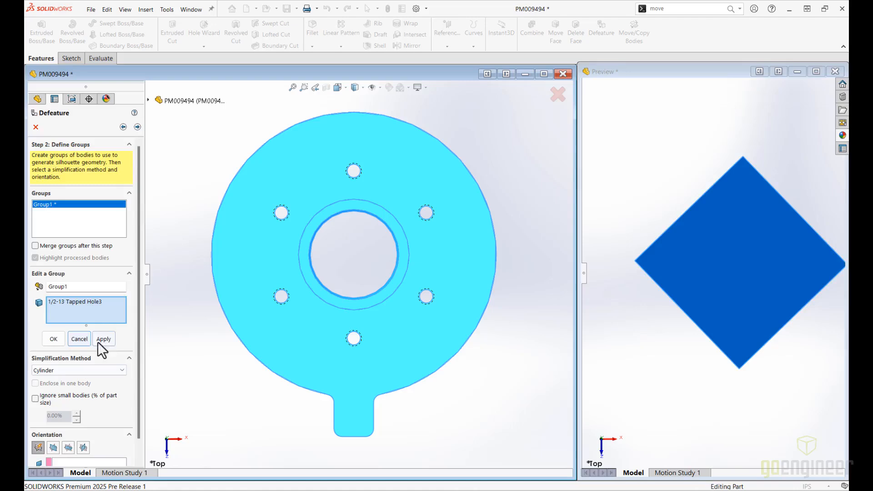
{"action": "left_click", "coordinate": [104, 339]}
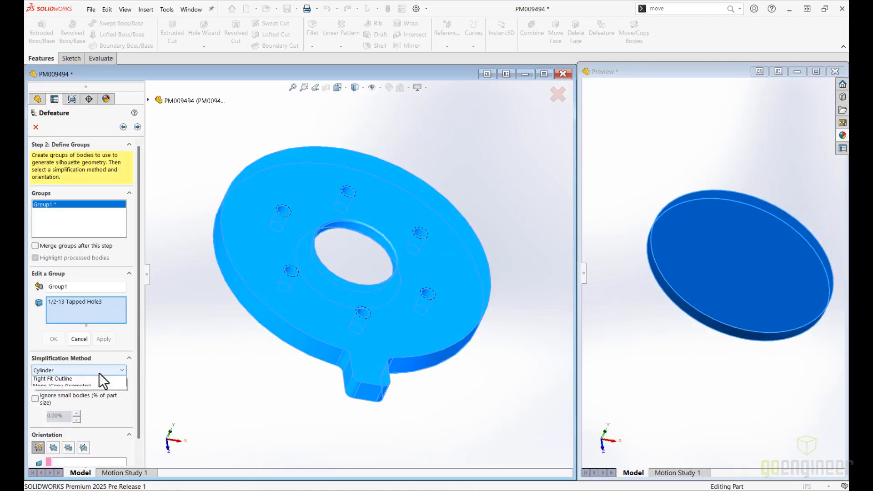
{"action": "left_click", "coordinate": [62, 378]}
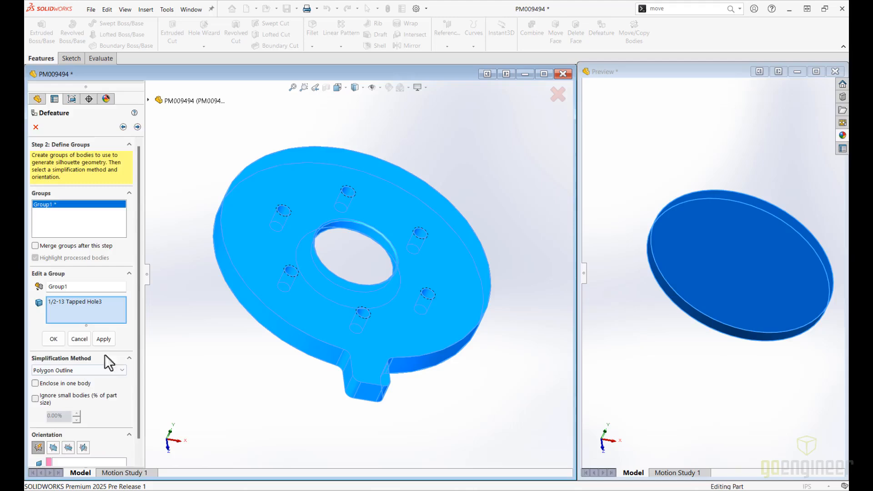
{"action": "left_click", "coordinate": [103, 338]}
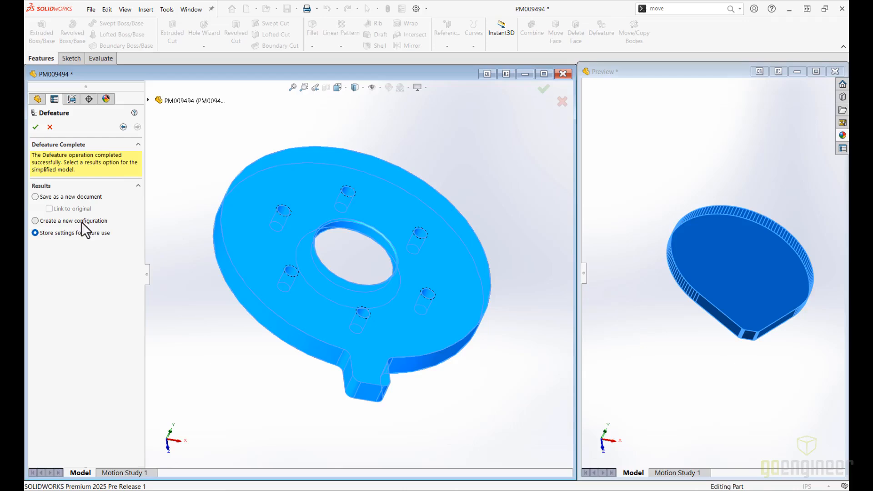
Save the teardrop silhouette as a new defeature configuration
{"action": "left_click", "coordinate": [35, 221]}
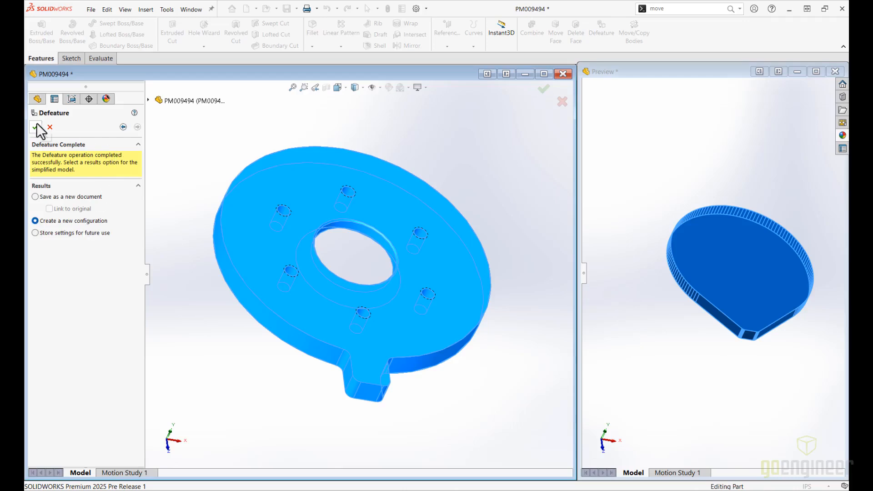
{"action": "left_click", "coordinate": [35, 126]}
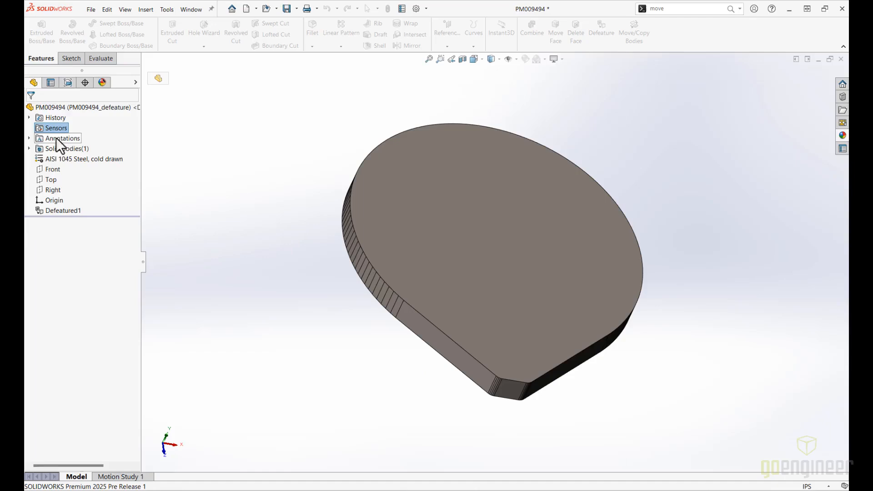
{"action": "left_click", "coordinate": [67, 83]}
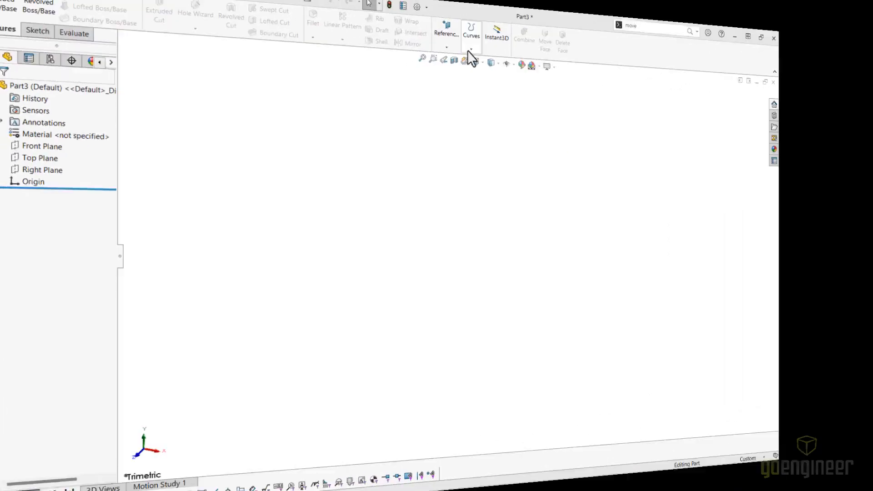
Select NACA_0010.sldcrv as the points file for Curve Through XYZ Points in SOLIDWORKS 2024
{"action": "left_click", "coordinate": [471, 31]}
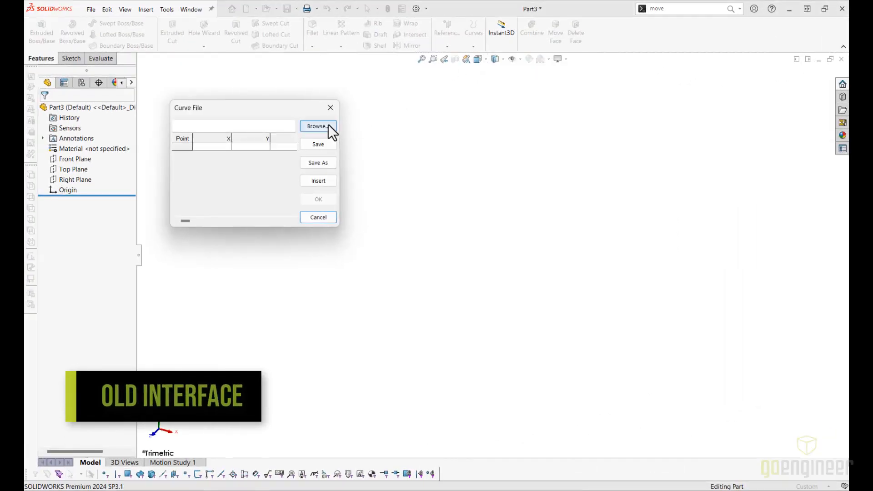
{"action": "left_click", "coordinate": [317, 126]}
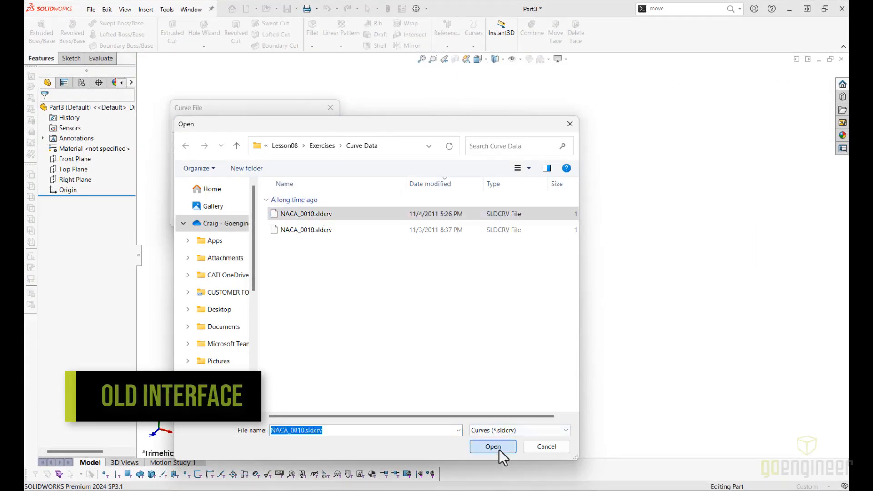
{"action": "left_click", "coordinate": [491, 446]}
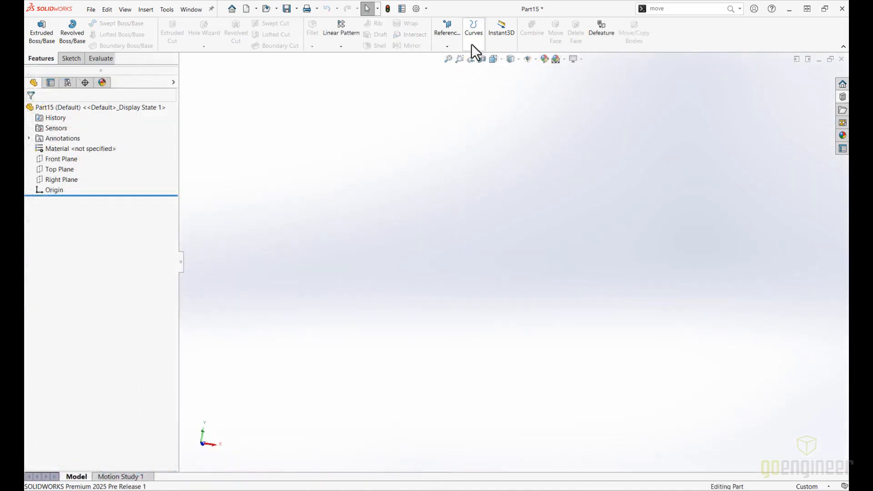
Import NACA_0010.sldcrv through Curve Through XYZ Points and accept the airfoil curve
{"action": "left_click", "coordinate": [473, 29]}
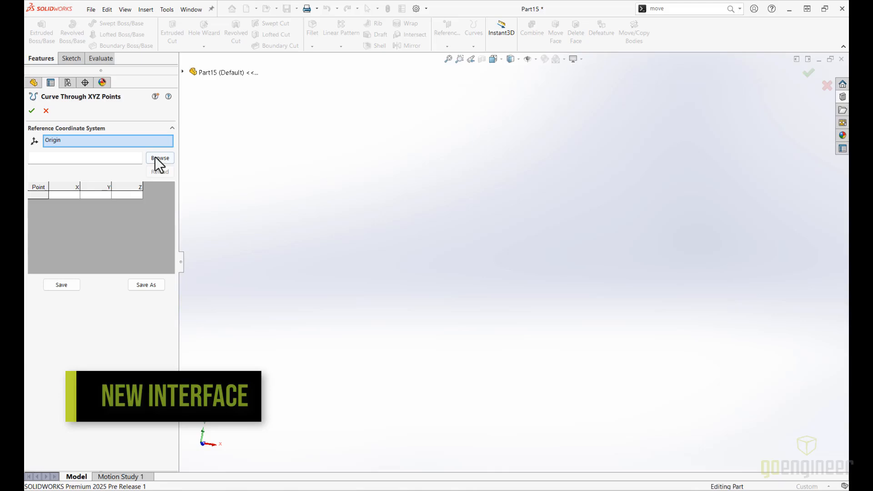
{"action": "left_click", "coordinate": [160, 158]}
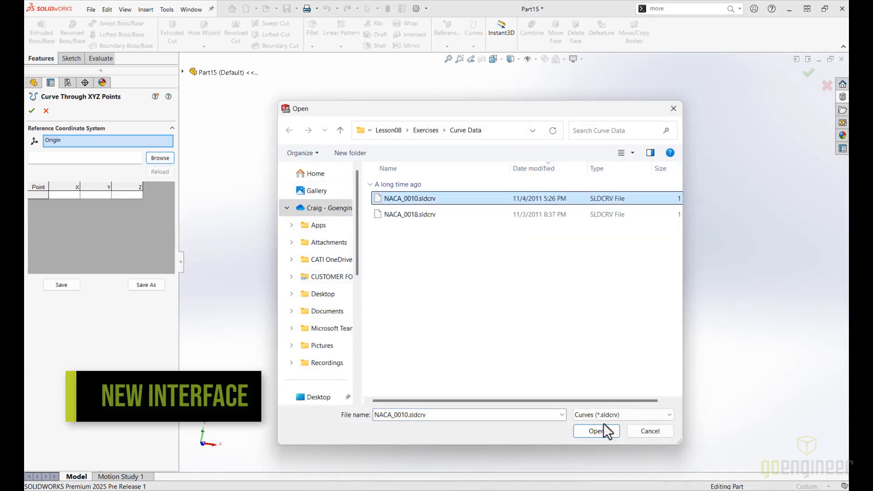
{"action": "left_click", "coordinate": [596, 431]}
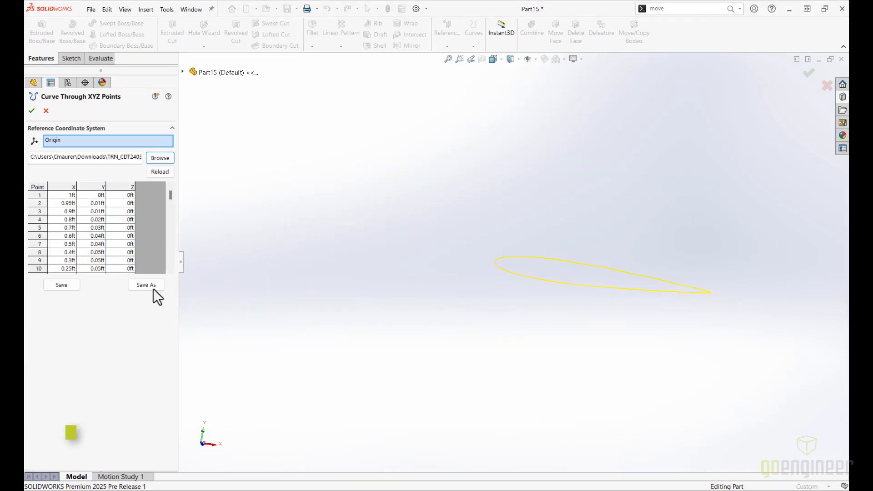
{"action": "left_click", "coordinate": [32, 110]}
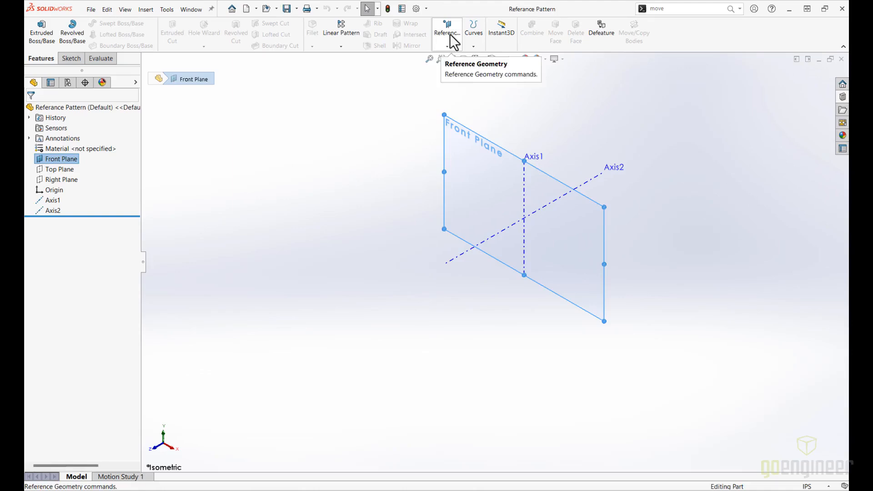
Check the Reference Geometry commands, then start a Linear Pattern
{"action": "left_click", "coordinate": [446, 28]}
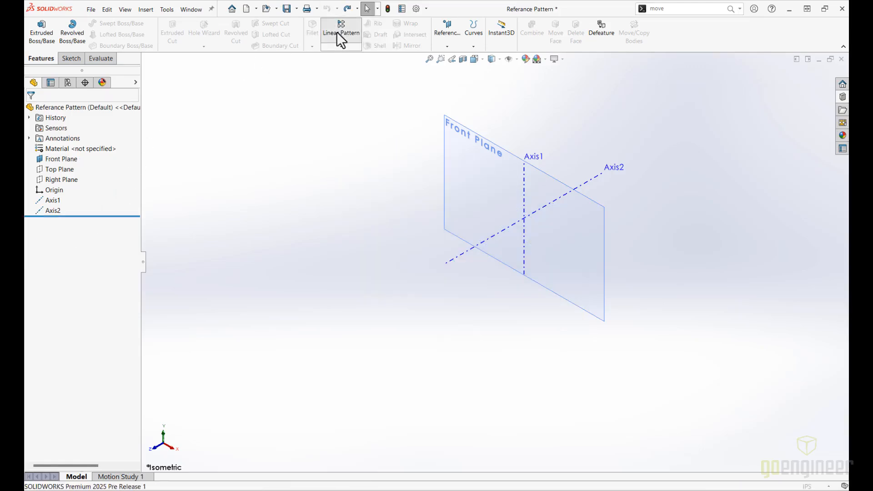
{"action": "left_click", "coordinate": [340, 29]}
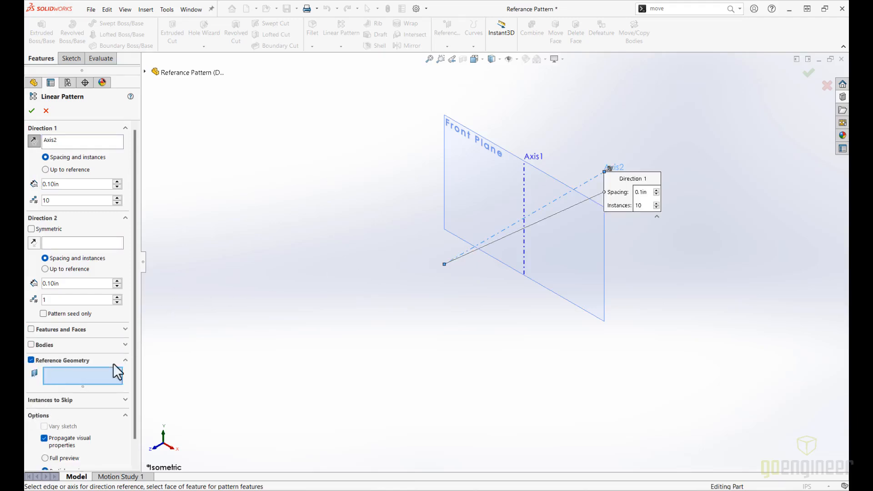
Pattern Front Plane along Axis2 with 0.80in spacing into 10 planes
{"action": "left_click", "coordinate": [473, 139]}
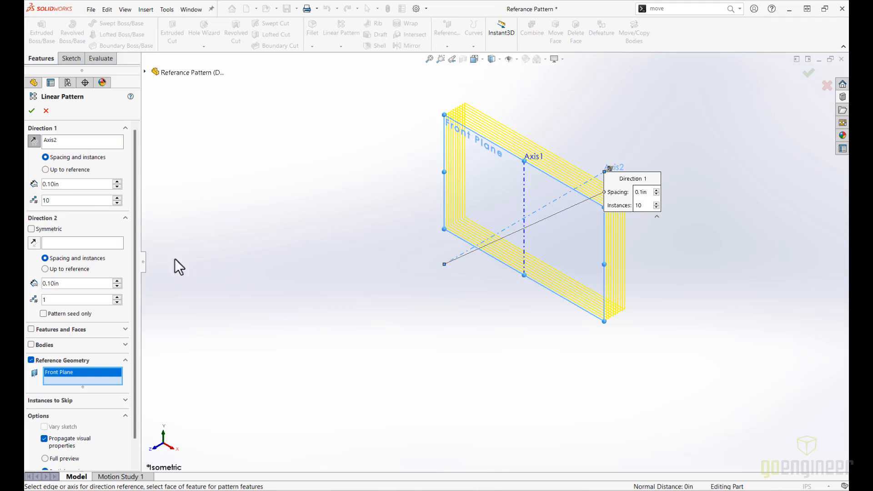
{"action": "mouse_move", "coordinate": [37, 153]}
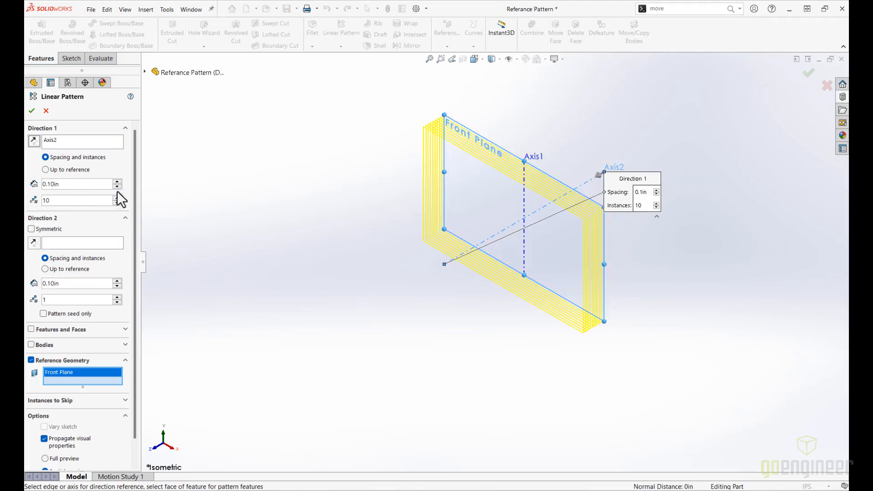
{"action": "type", "text": "0.80in"}
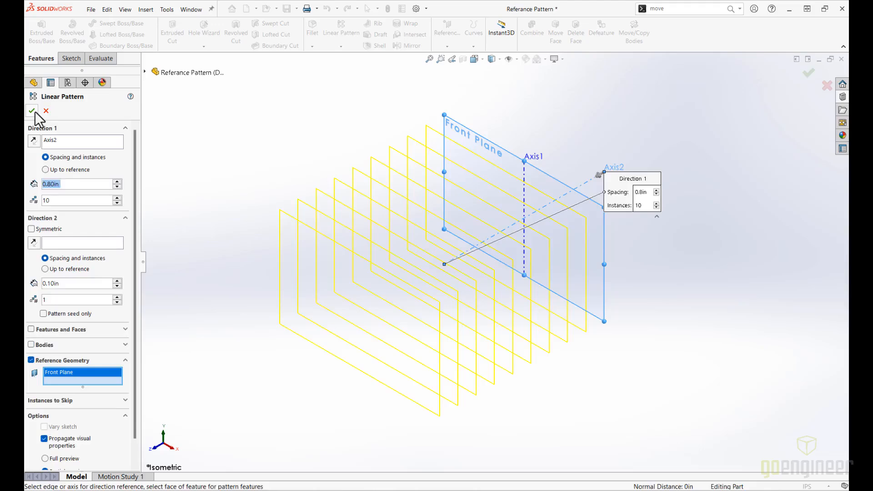
{"action": "left_click", "coordinate": [32, 110]}
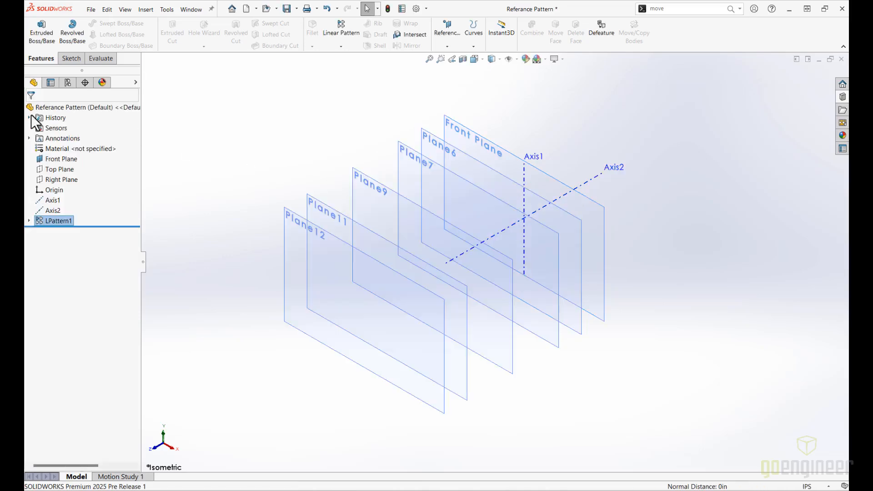
Suppress the LPattern1 plane pattern and open the Circular Pattern dropdown
{"action": "left_click", "coordinate": [58, 220]}
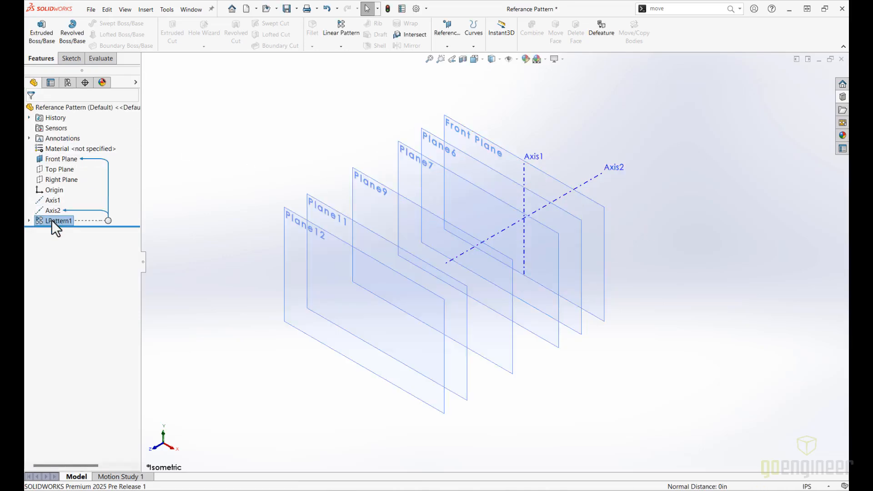
{"action": "right_click", "coordinate": [59, 221]}
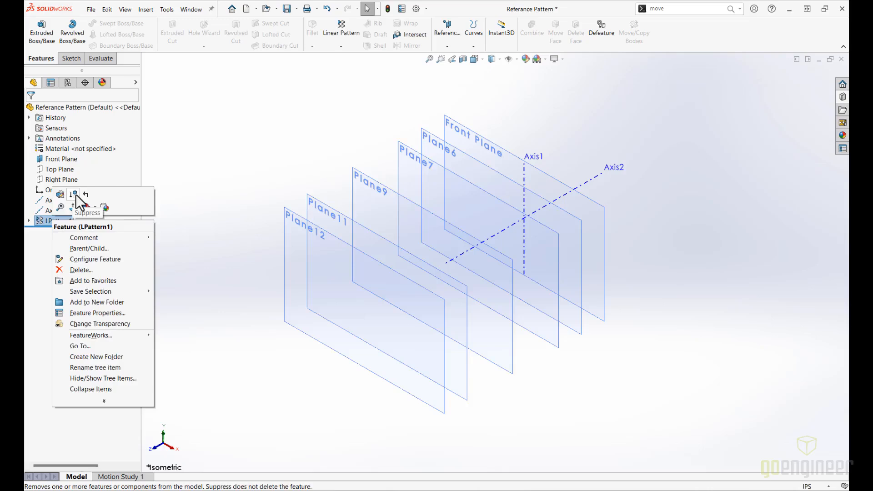
{"action": "left_click", "coordinate": [72, 194]}
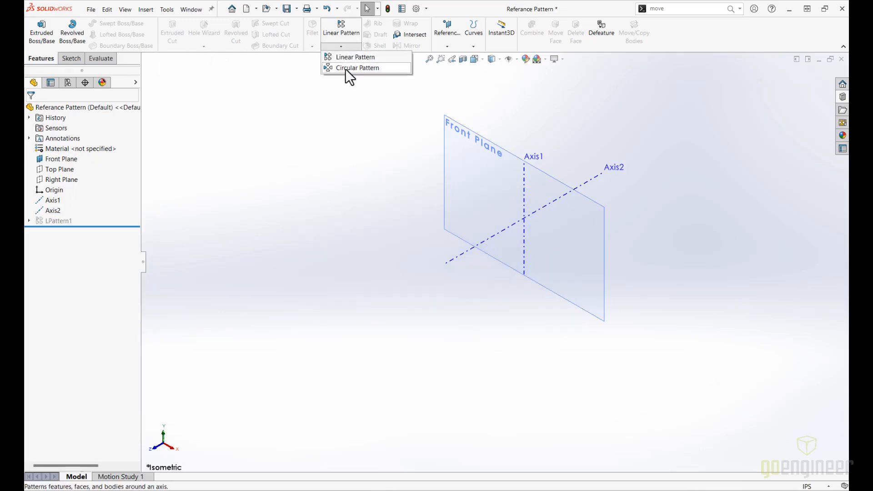
{"action": "left_click", "coordinate": [357, 67]}
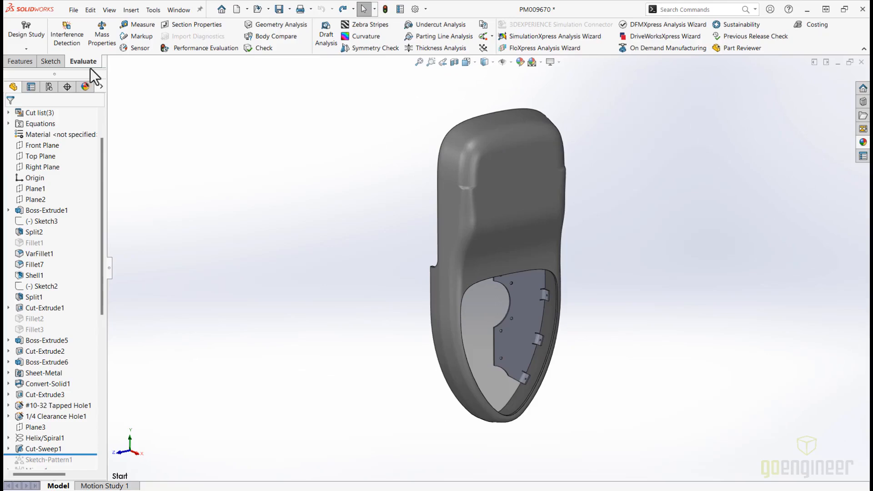
Delete Sketch-Pattern1 from the Performance Evaluation report and refresh, dropping rebuild time to 0.88 s
{"action": "left_click", "coordinate": [199, 48]}
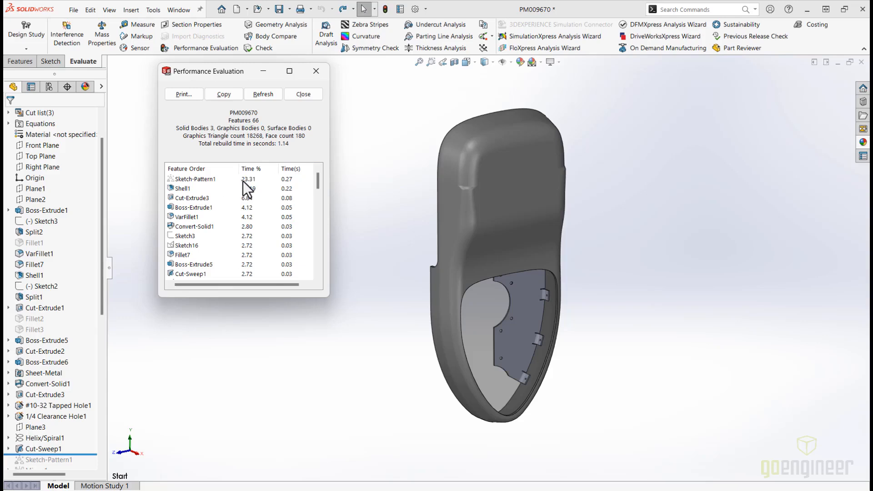
{"action": "left_click", "coordinate": [196, 179]}
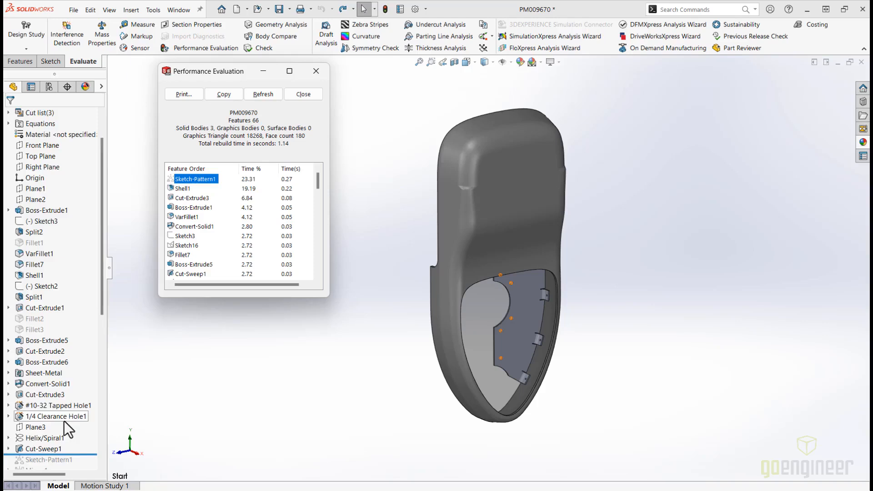
{"action": "right_click", "coordinate": [50, 394]}
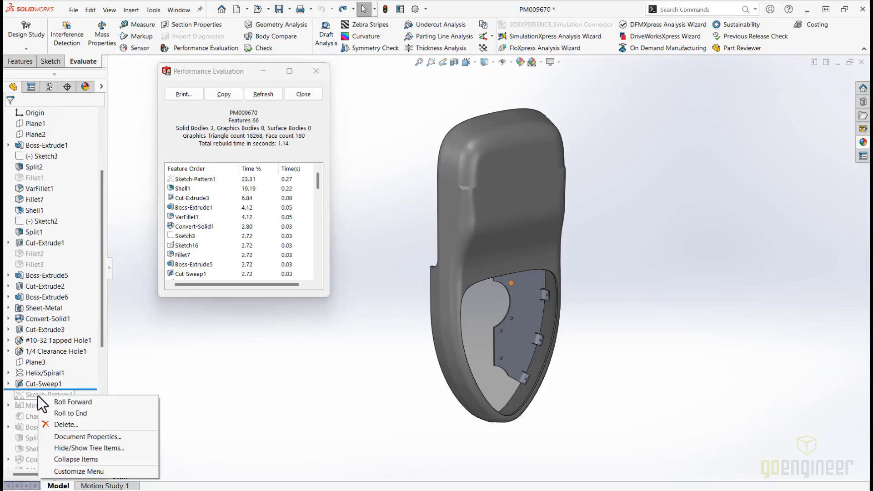
{"action": "mouse_move", "coordinate": [67, 424]}
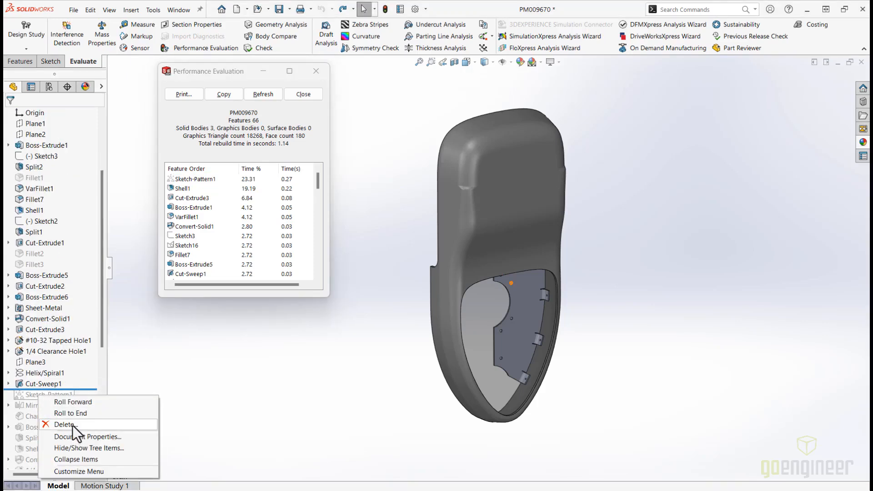
{"action": "left_click", "coordinate": [64, 424]}
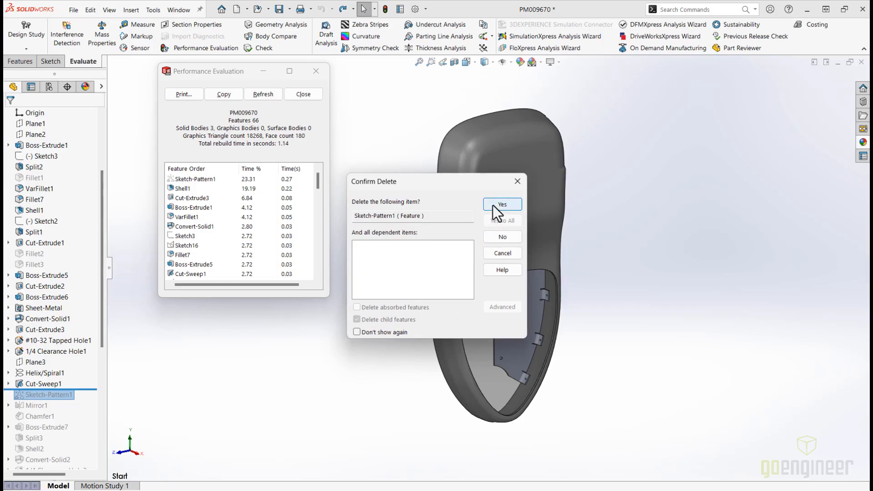
{"action": "left_click", "coordinate": [501, 203]}
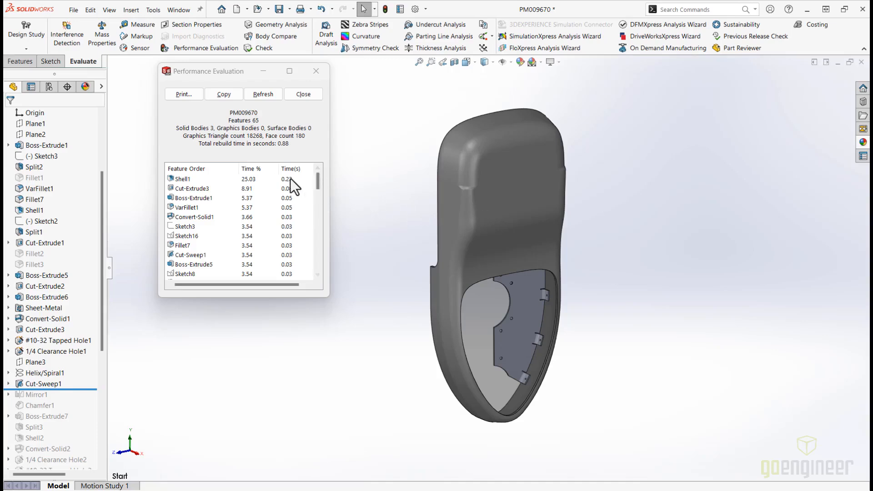
{"action": "left_click", "coordinate": [263, 93]}
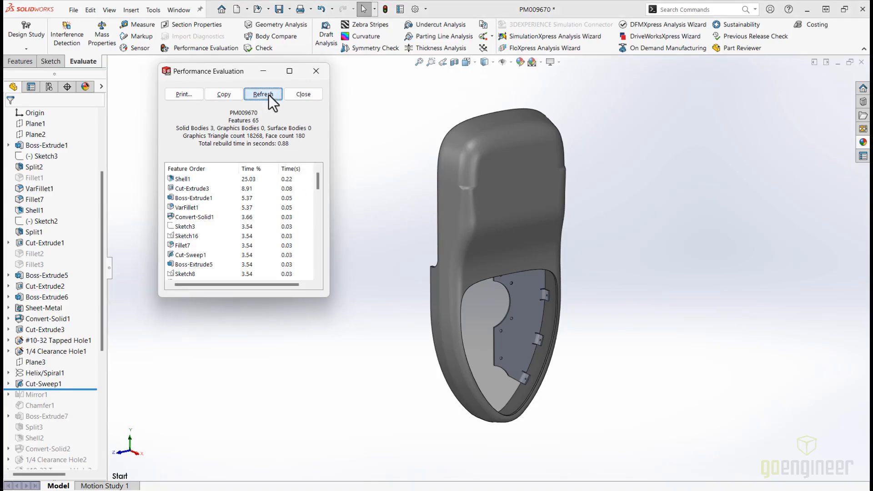
{"action": "left_click", "coordinate": [303, 94]}
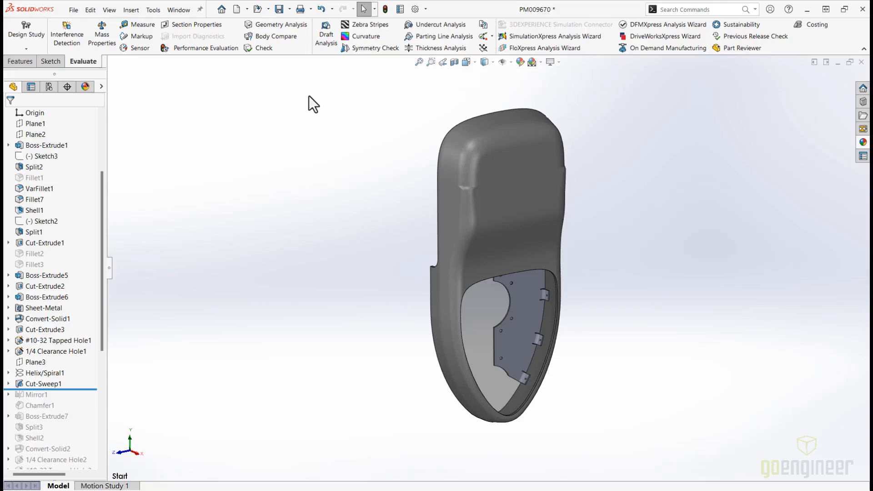
Close the VarFillet1 PropertyManager to return to the FeatureManager design tree
{"action": "right_click", "coordinate": [39, 188]}
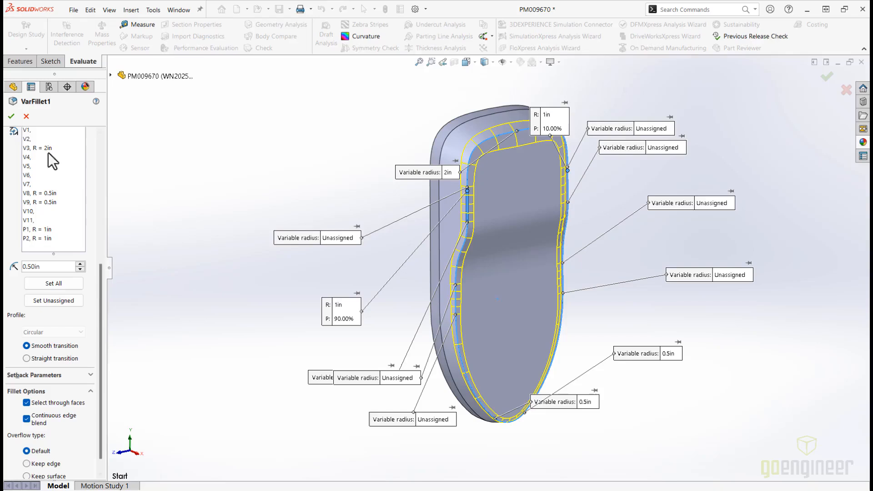
{"action": "left_click", "coordinate": [11, 116]}
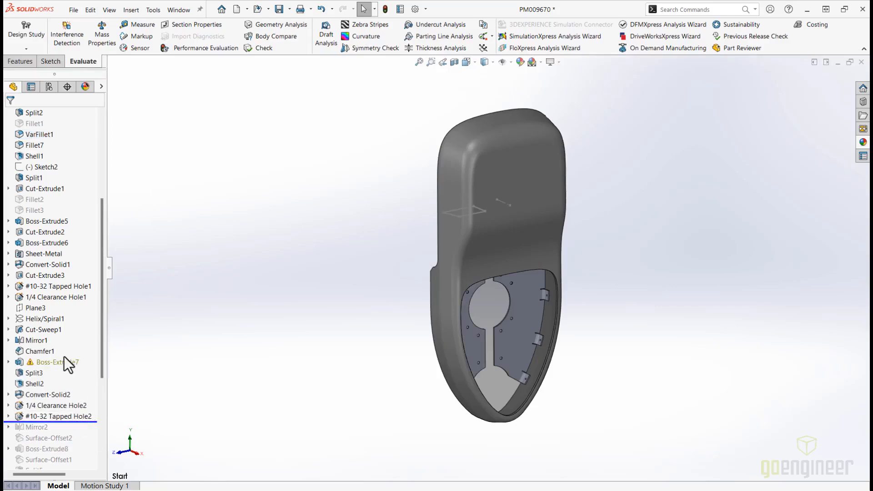
Reattach Sketch24's dangling 2.00 dimension via Find Replacement and Replace in Display/Delete Relations
{"action": "left_click", "coordinate": [8, 362]}
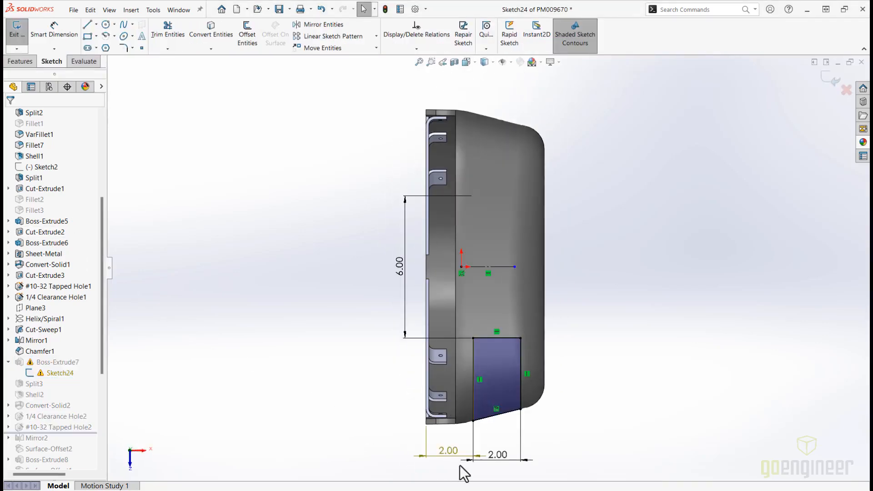
{"action": "left_click", "coordinate": [447, 450]}
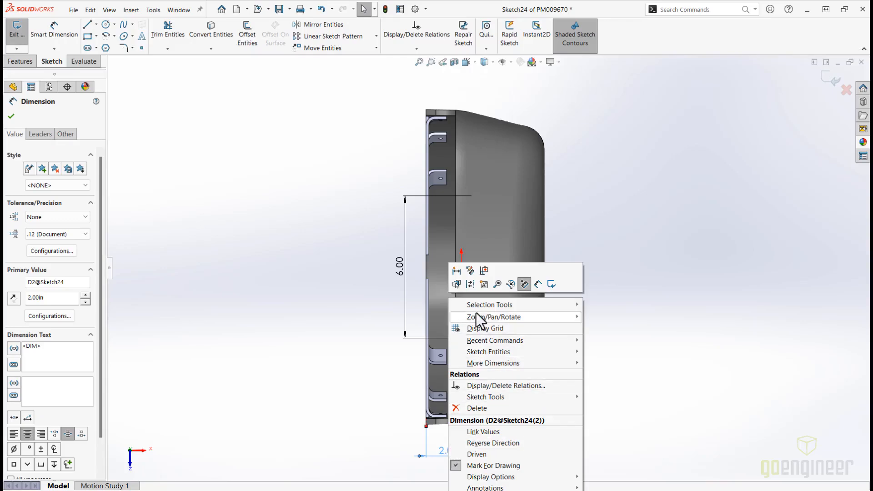
{"action": "mouse_move", "coordinate": [483, 271]}
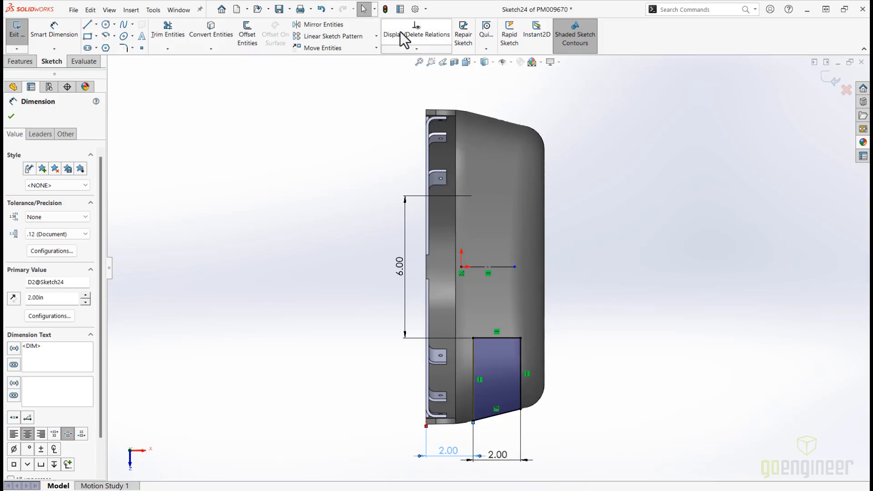
{"action": "left_click", "coordinate": [392, 34]}
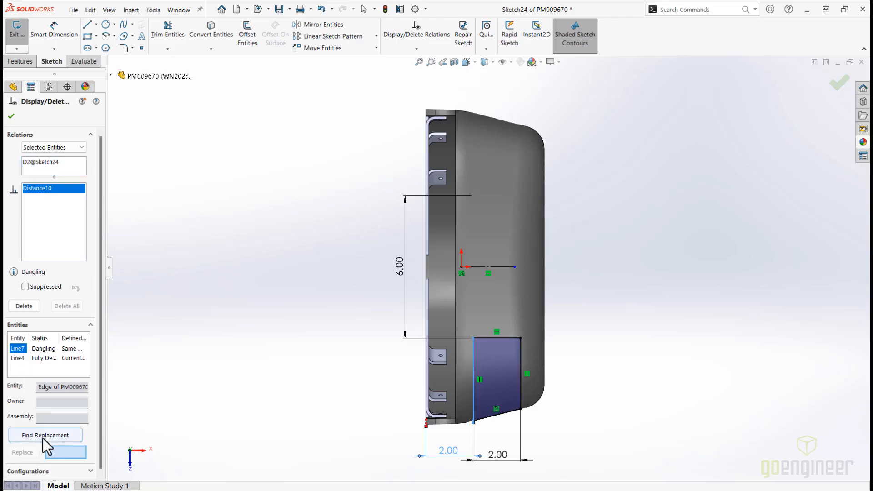
{"action": "mouse_move", "coordinate": [45, 434]}
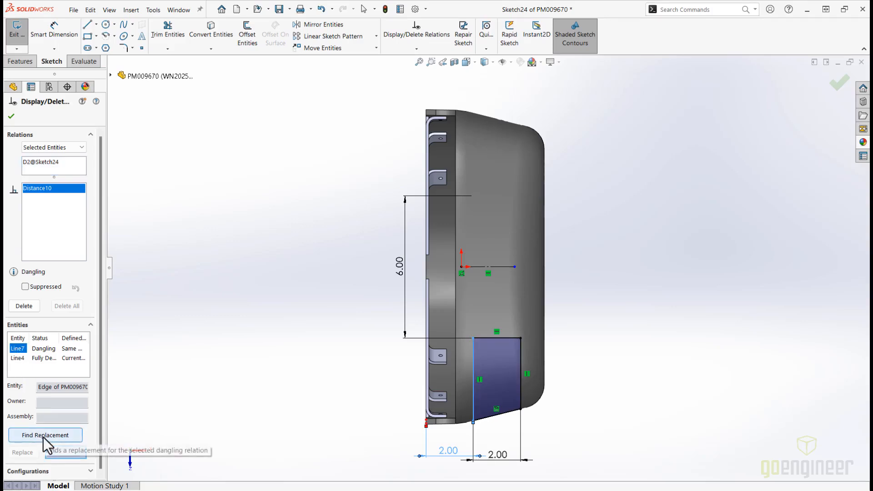
{"action": "left_click", "coordinate": [45, 436]}
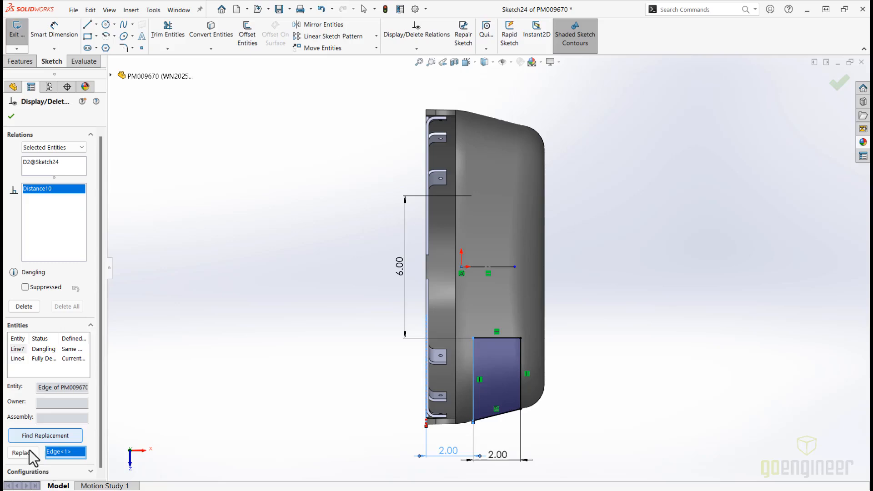
{"action": "left_click", "coordinate": [22, 452]}
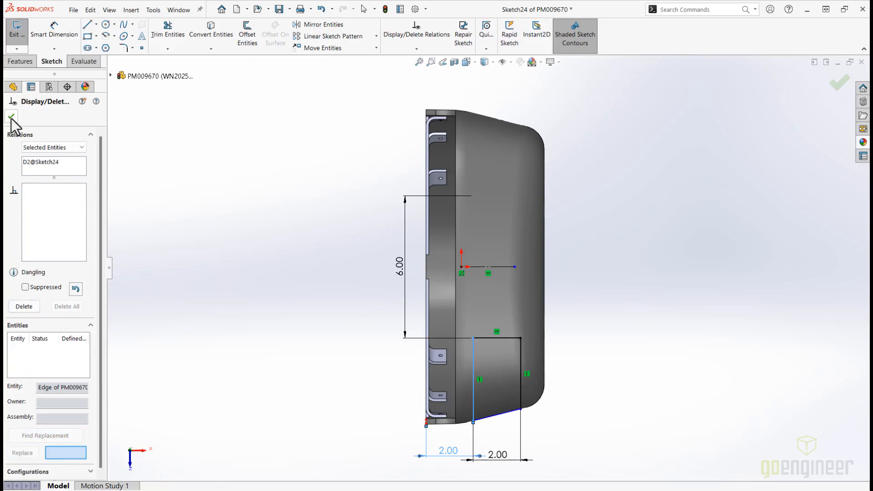
{"action": "left_click", "coordinate": [11, 116]}
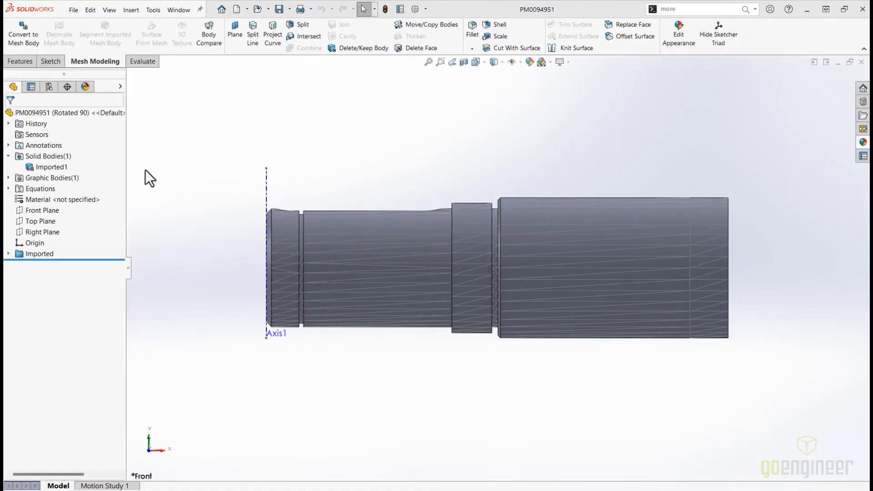
Segment the Imported1 mesh body into recognized faces
{"action": "left_click", "coordinate": [53, 166]}
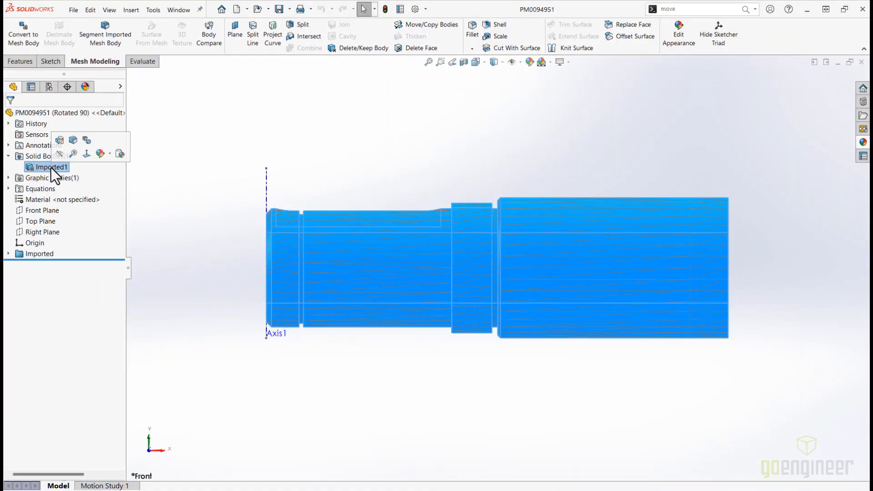
{"action": "left_click", "coordinate": [105, 33]}
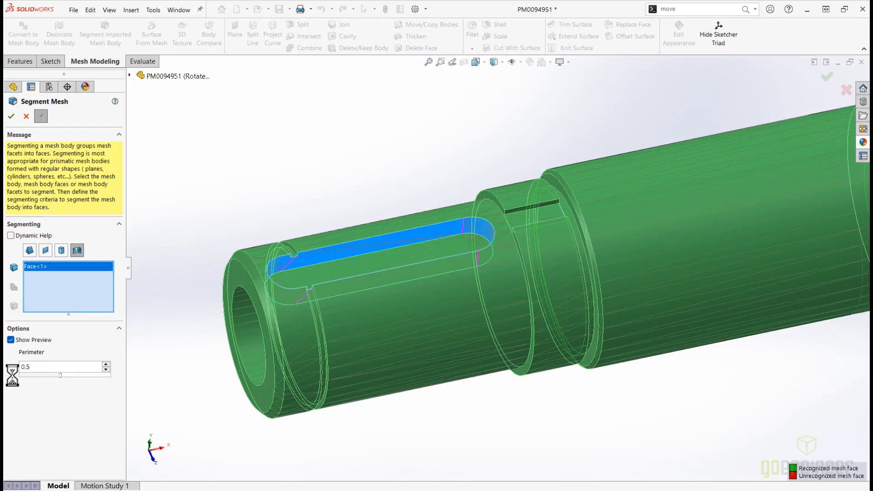
{"action": "left_click", "coordinate": [11, 116]}
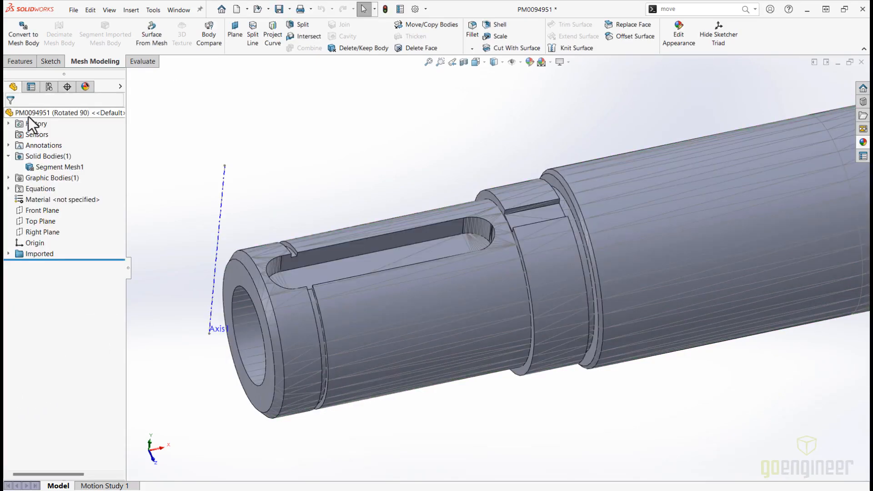
Convert Segment Mesh1 into a standard solid body
{"action": "left_click", "coordinate": [60, 166]}
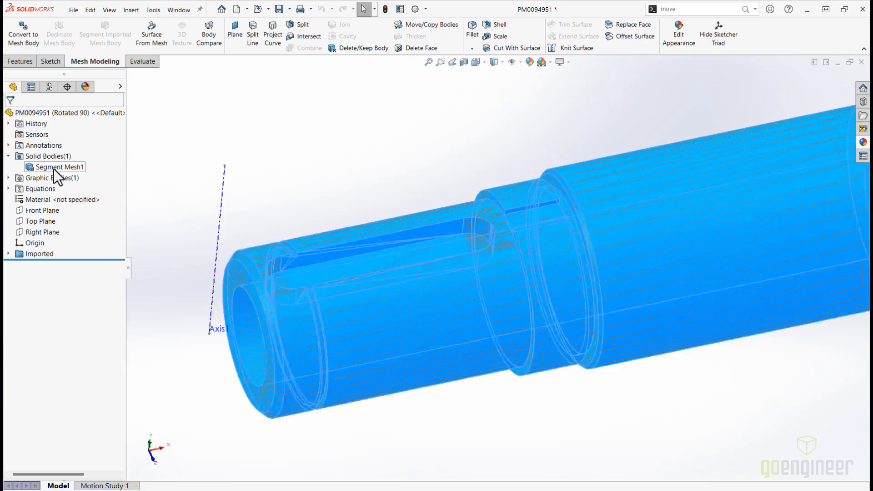
{"action": "left_click", "coordinate": [60, 167]}
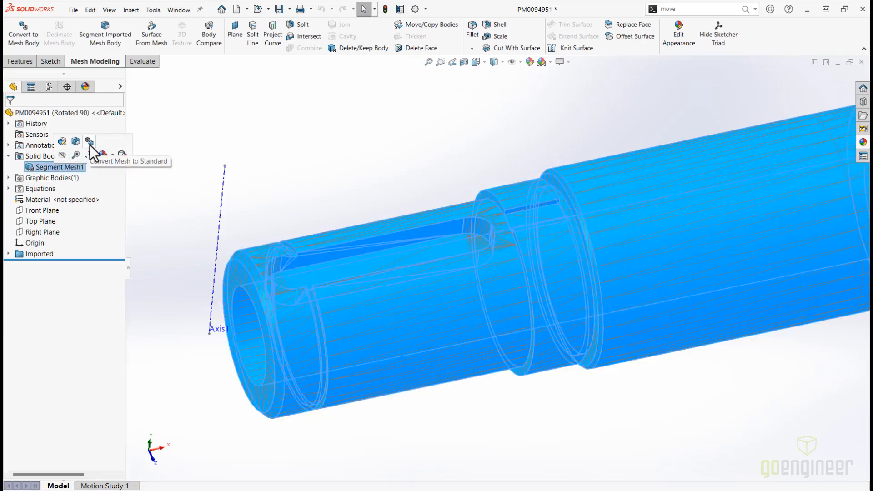
{"action": "left_click", "coordinate": [89, 141]}
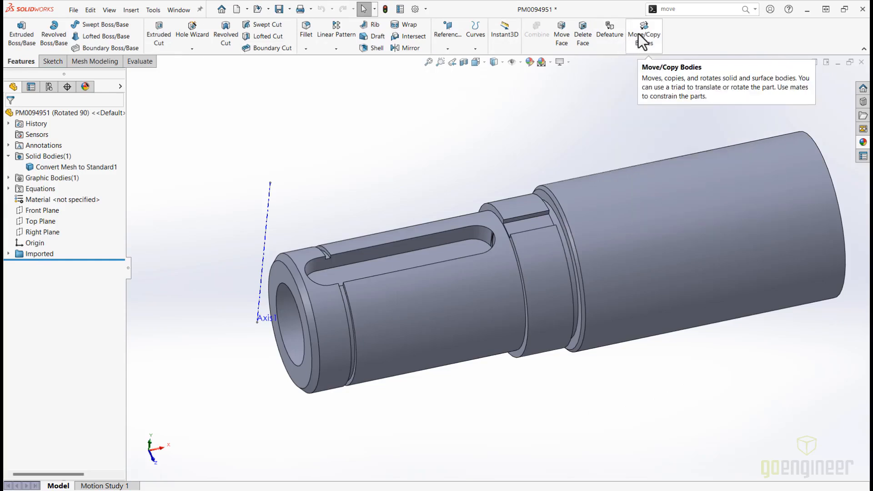
Rotate the shaft body in Move/Copy Bodies with its angle set to the equation ="x"*2
{"action": "left_click", "coordinate": [644, 32]}
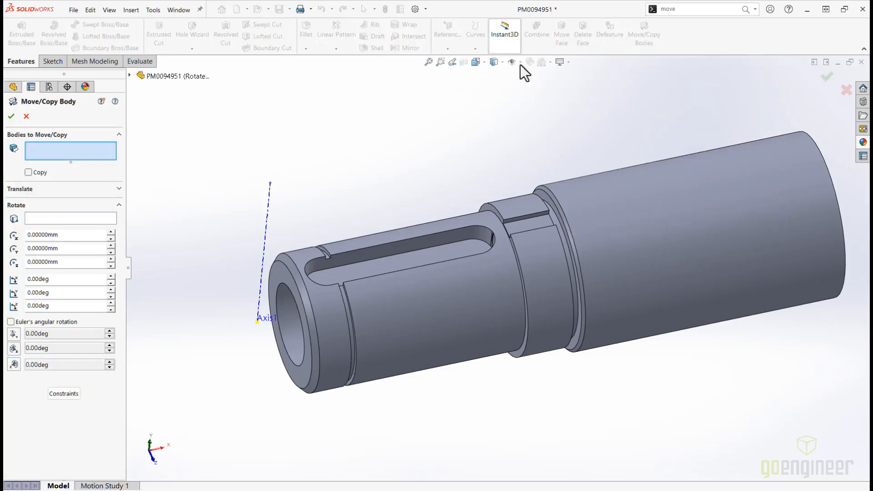
{"action": "left_click", "coordinate": [556, 267]}
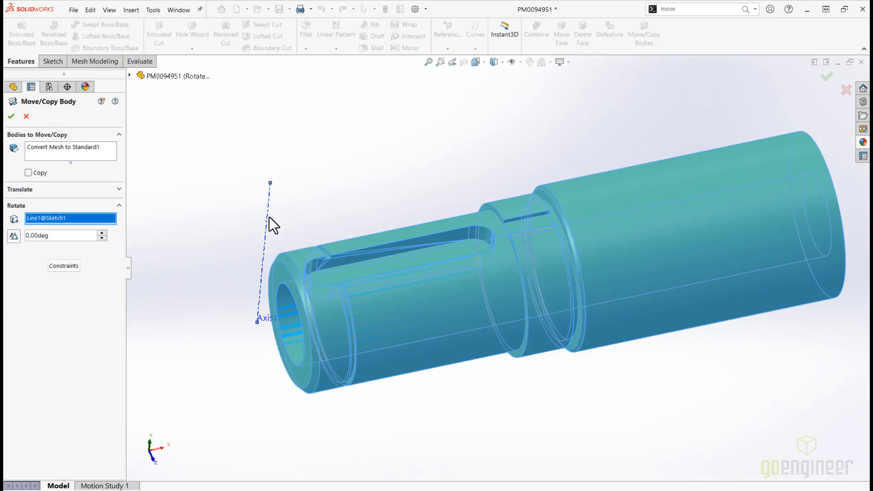
{"action": "left_click", "coordinate": [55, 235]}
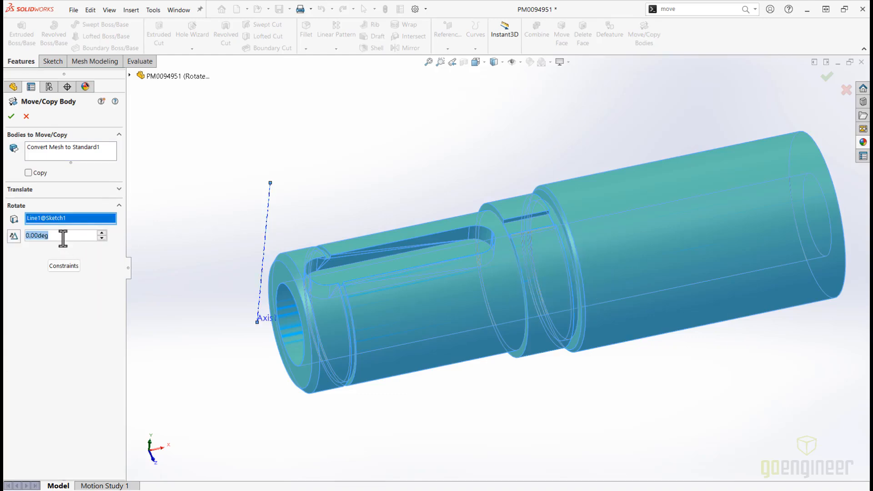
{"action": "left_click", "coordinate": [37, 235]}
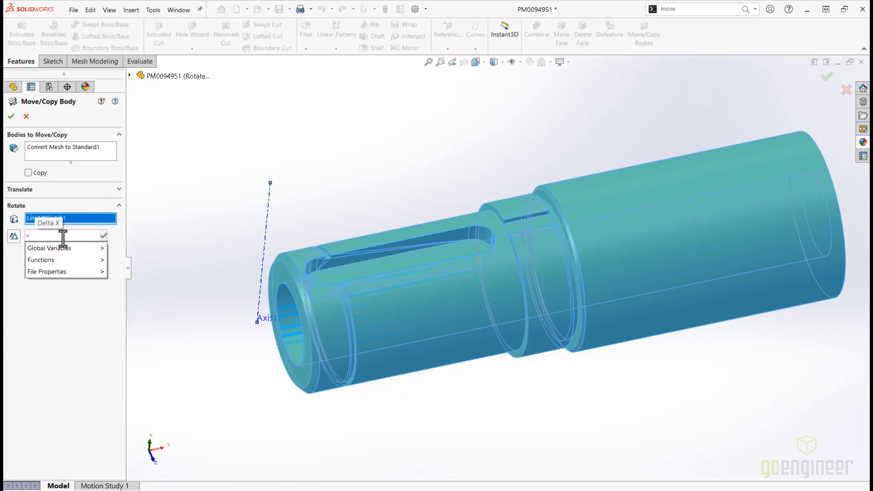
{"action": "type", "text": "x\""}
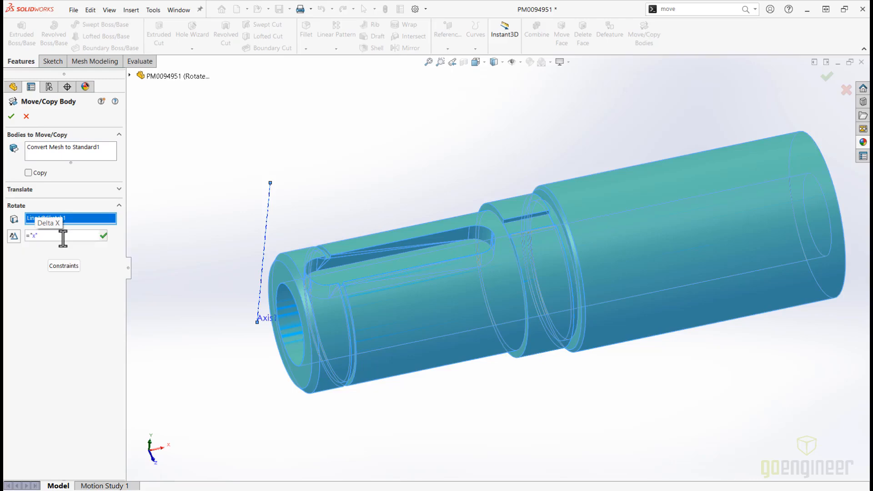
{"action": "type", "text": "*2"}
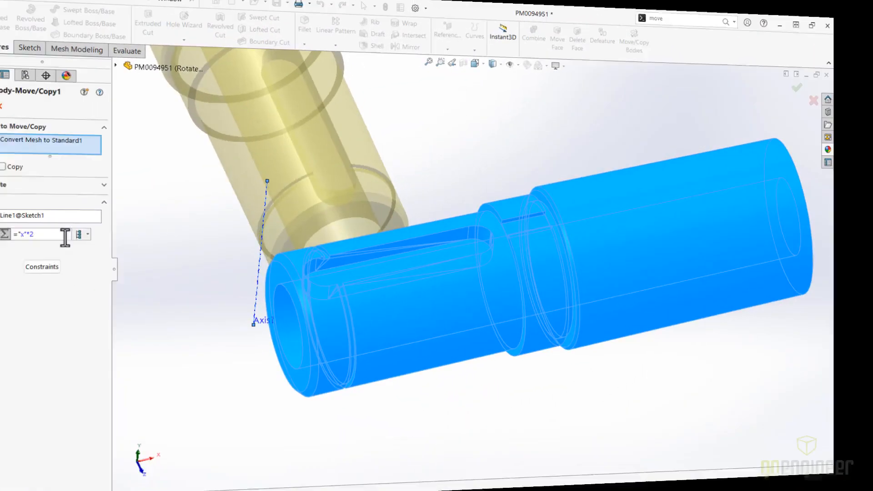